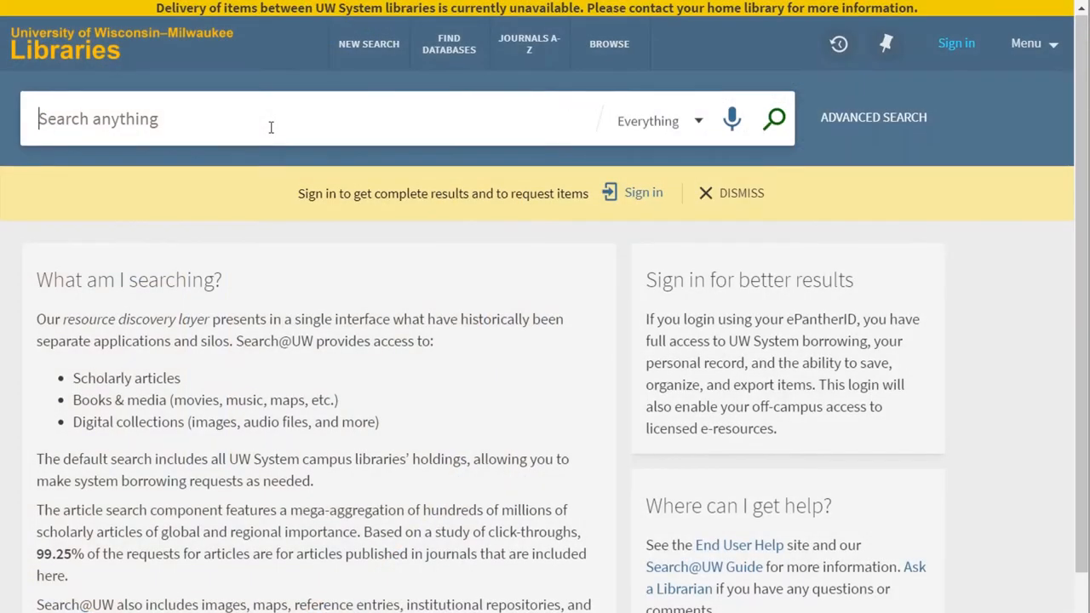
Search the basic box for 'ballroom dancing', returning 67,817 results
type("ballroom dancing")
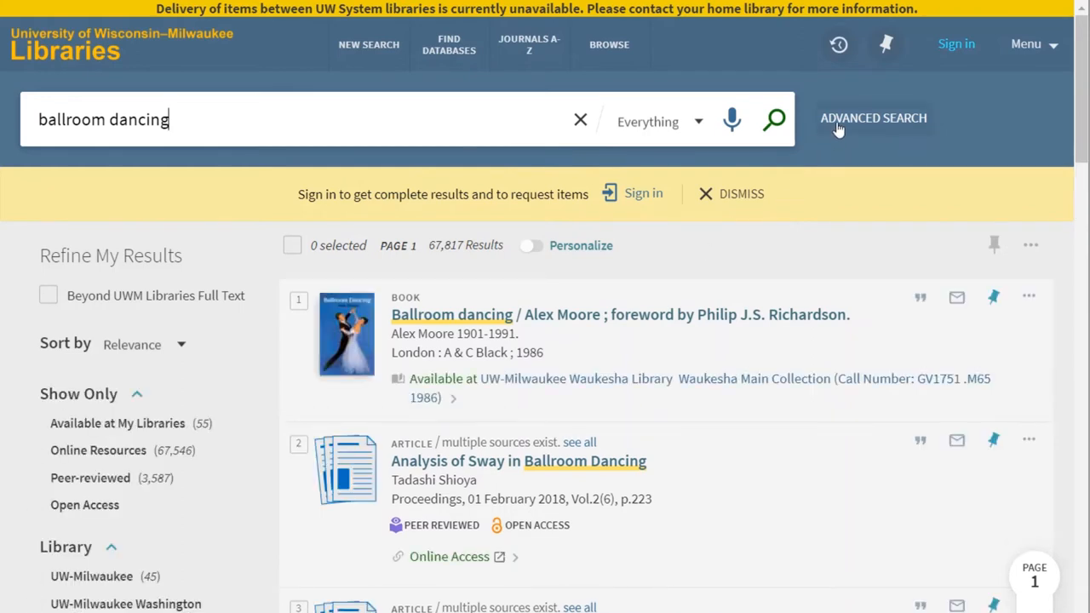
mouse_move(153, 137)
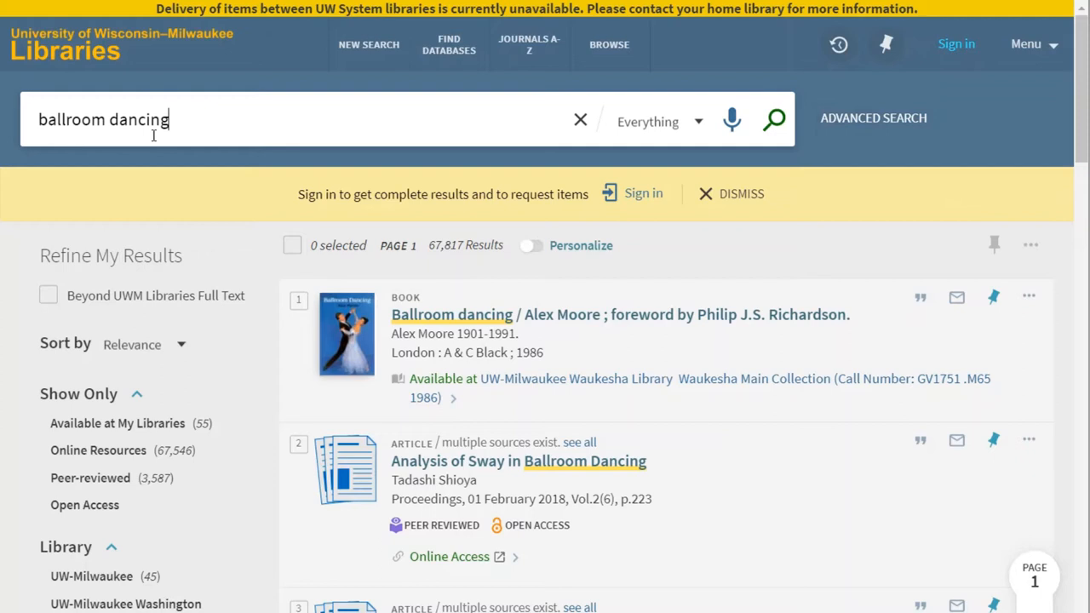
Add 'social dancing' as an OR line in Advanced Search and run it, returning 402,711 results
left_click(872, 118)
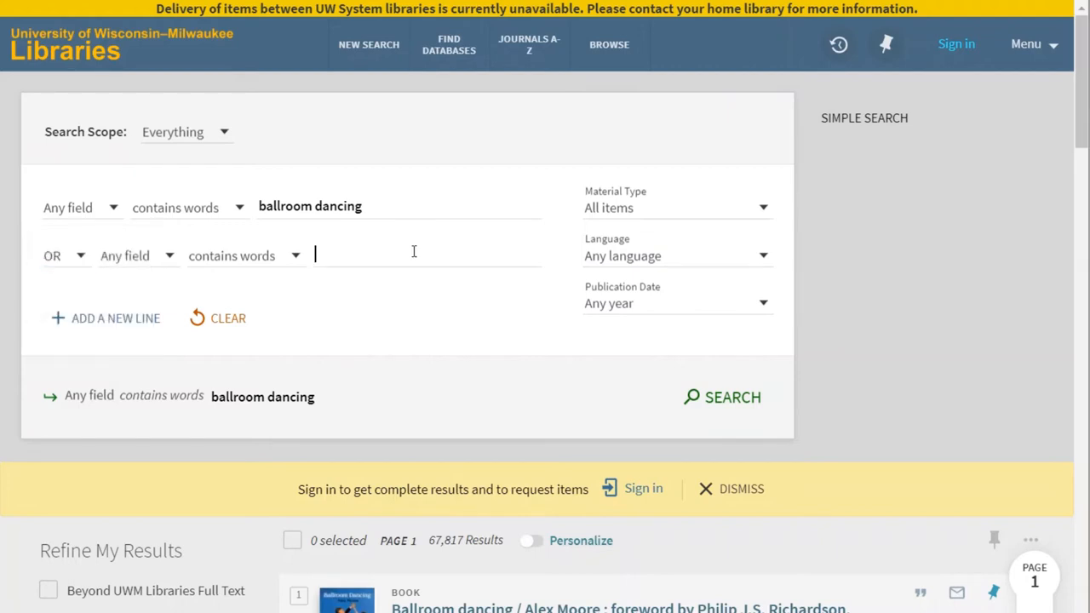
type("social da")
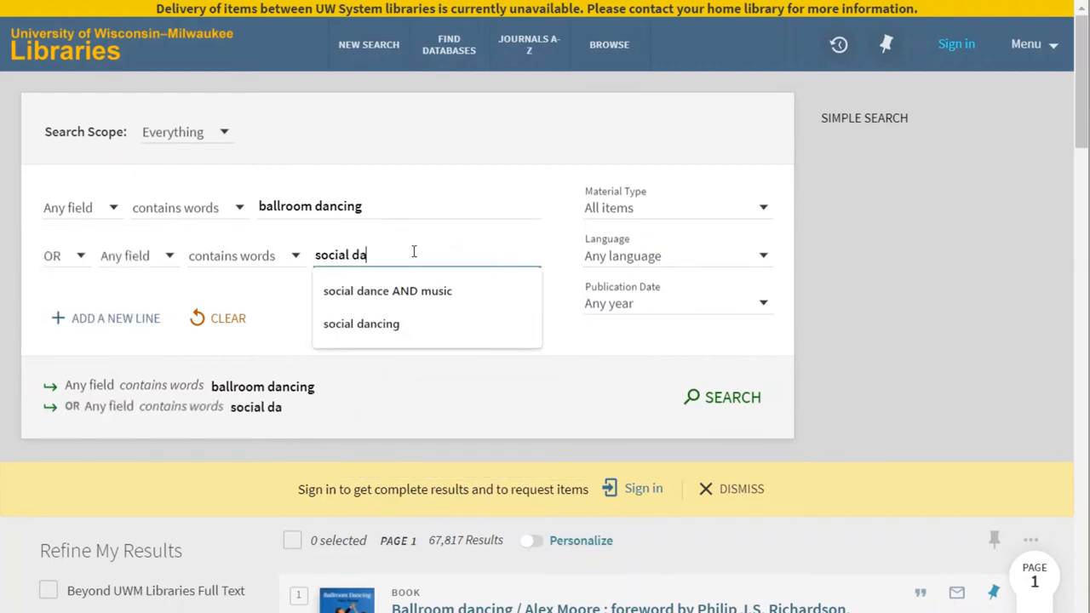
left_click(361, 324)
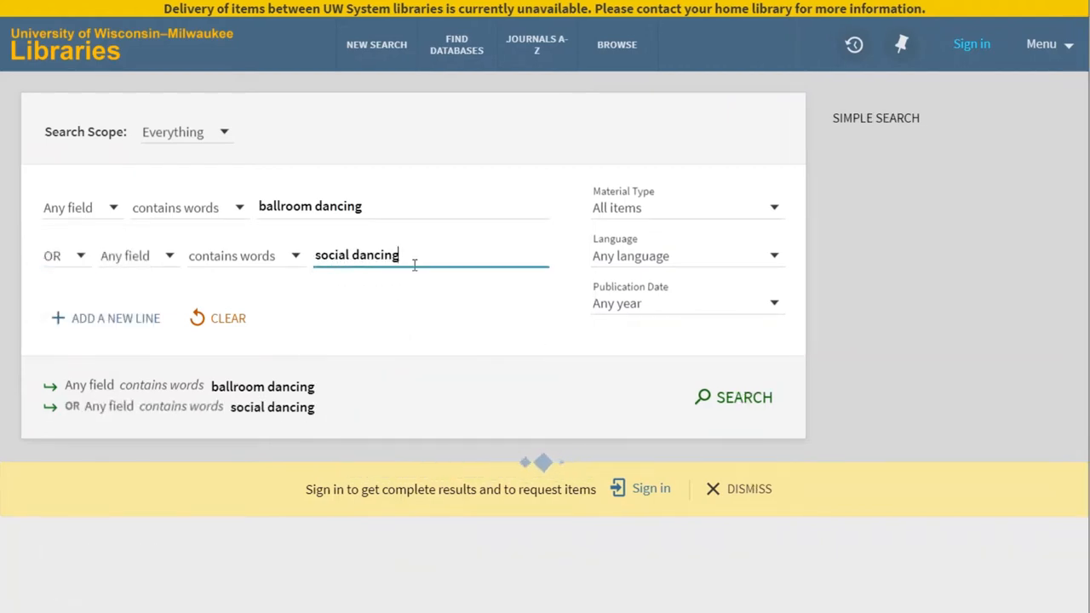
left_click(732, 399)
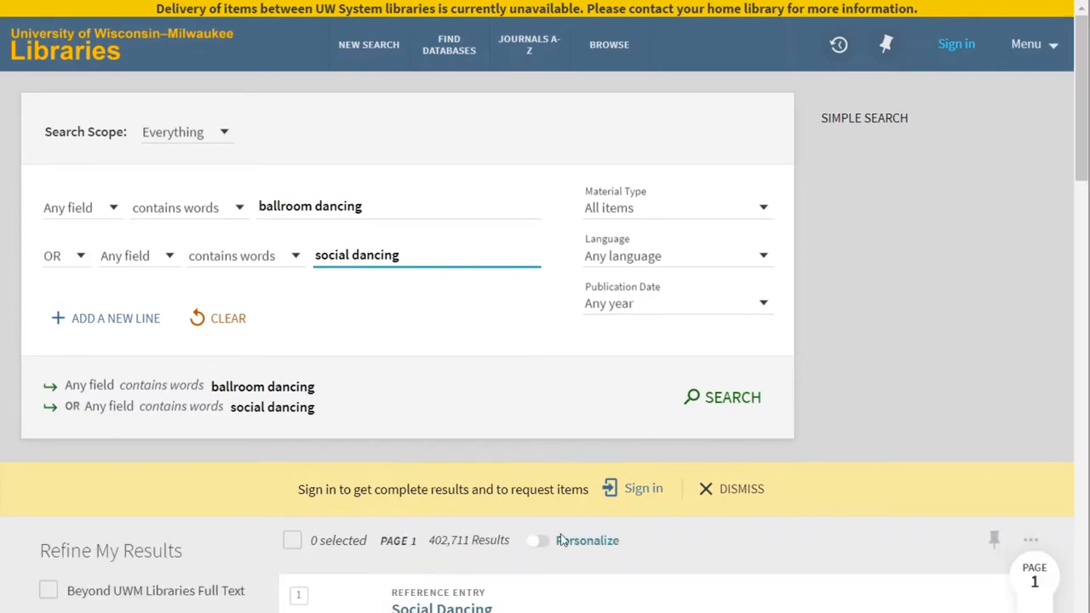
scroll("down", 3)
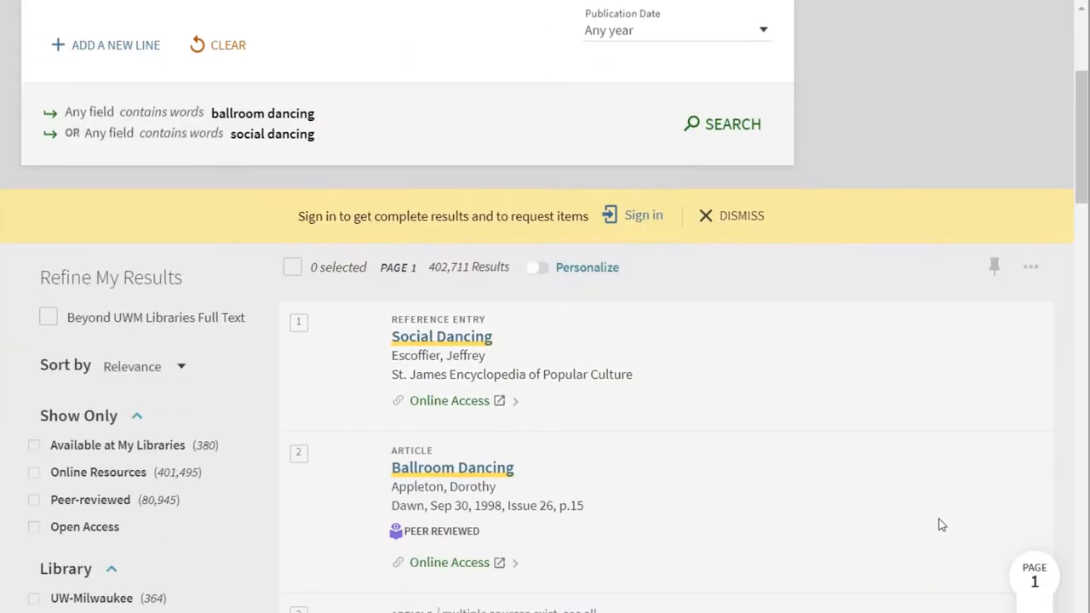
scroll("down", 3)
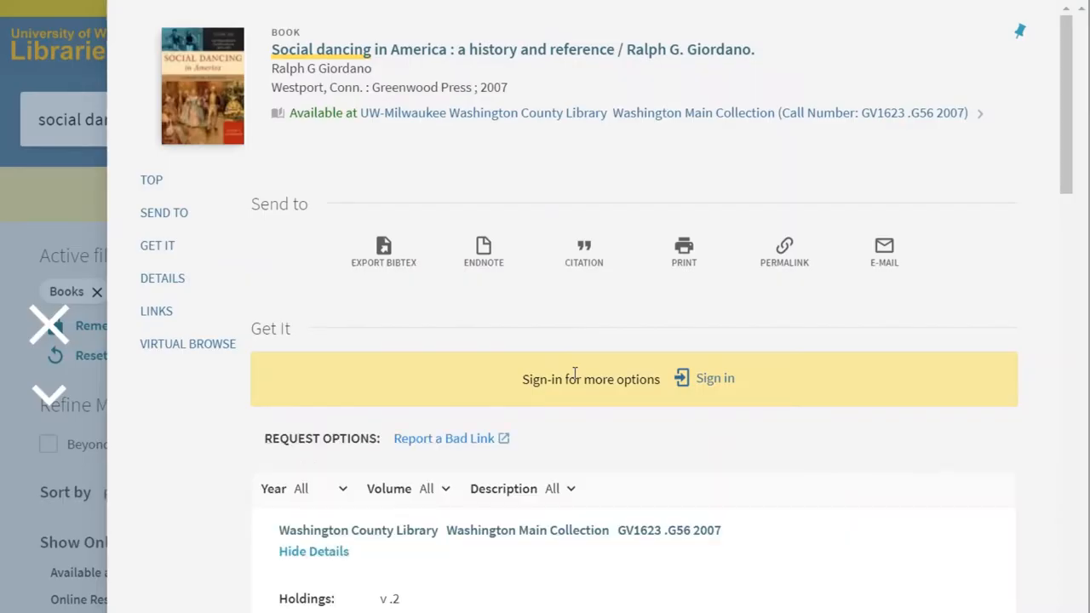
Scroll the unfiltered social dancing results, now 350,149 items
scroll("down", 3)
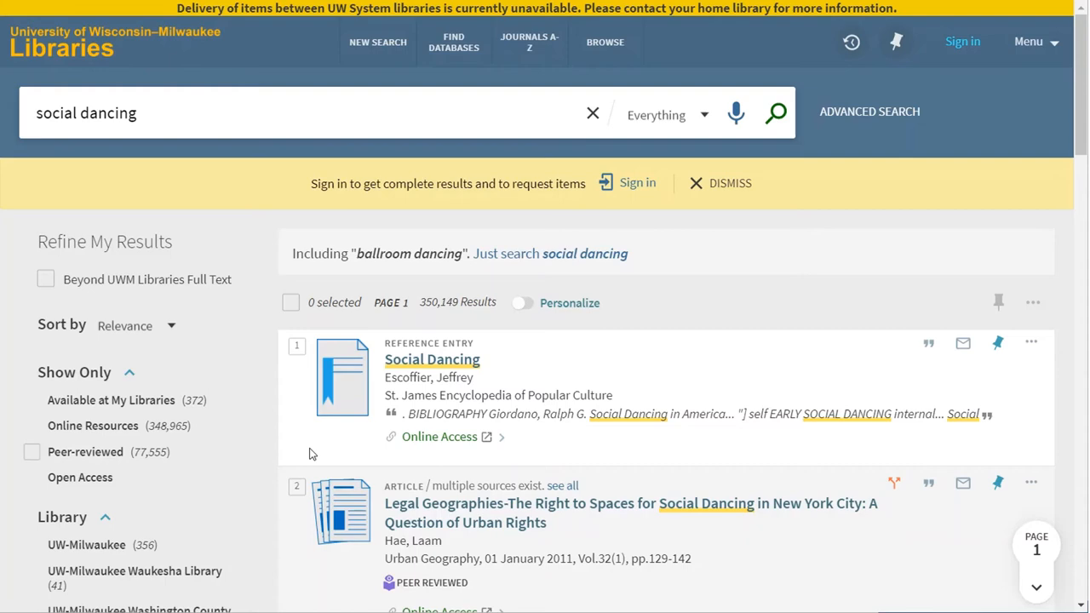
Limit the results to the Psychology topic, leaving 18,511 items
scroll("down", 3)
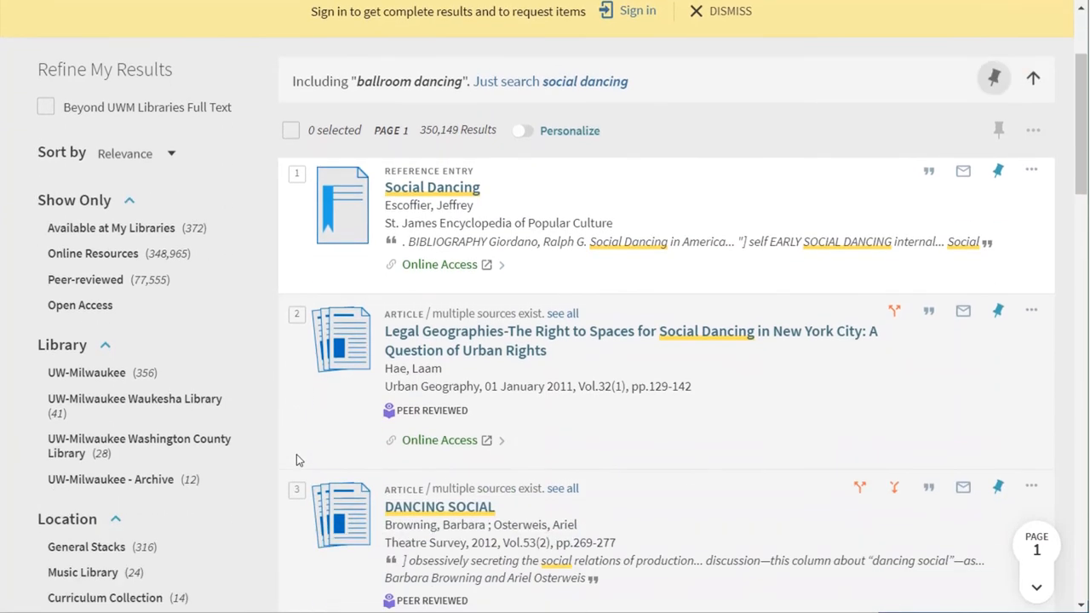
scroll("down", 3)
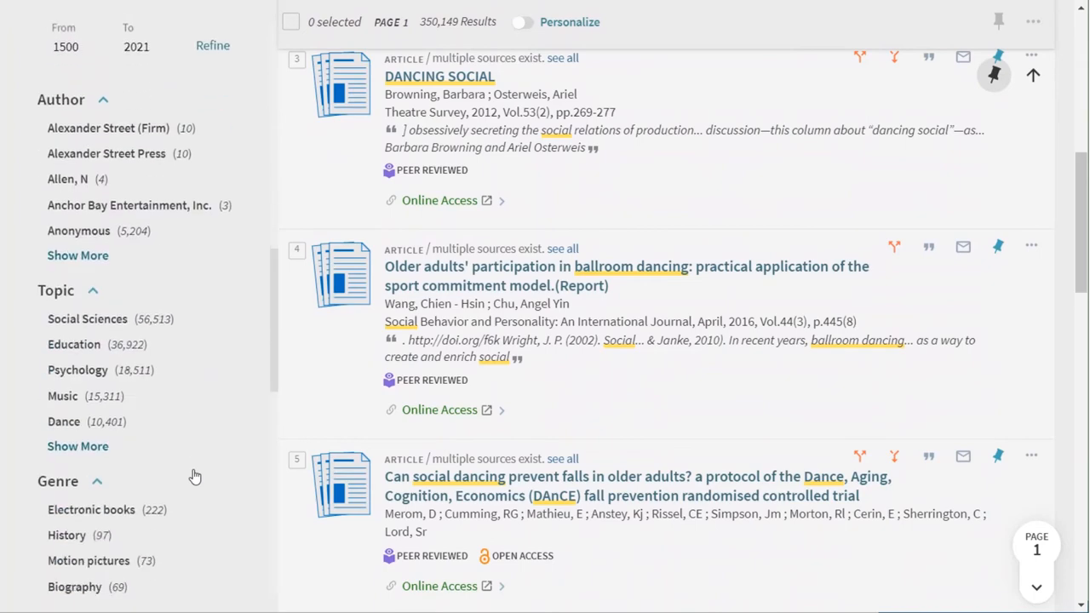
scroll("down", 3)
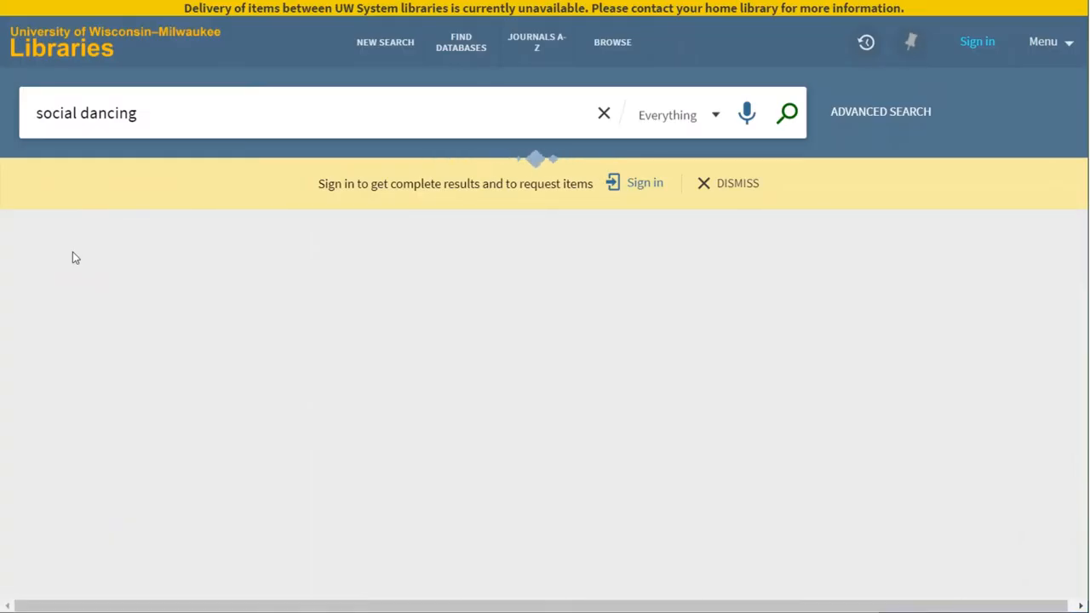
left_click(787, 112)
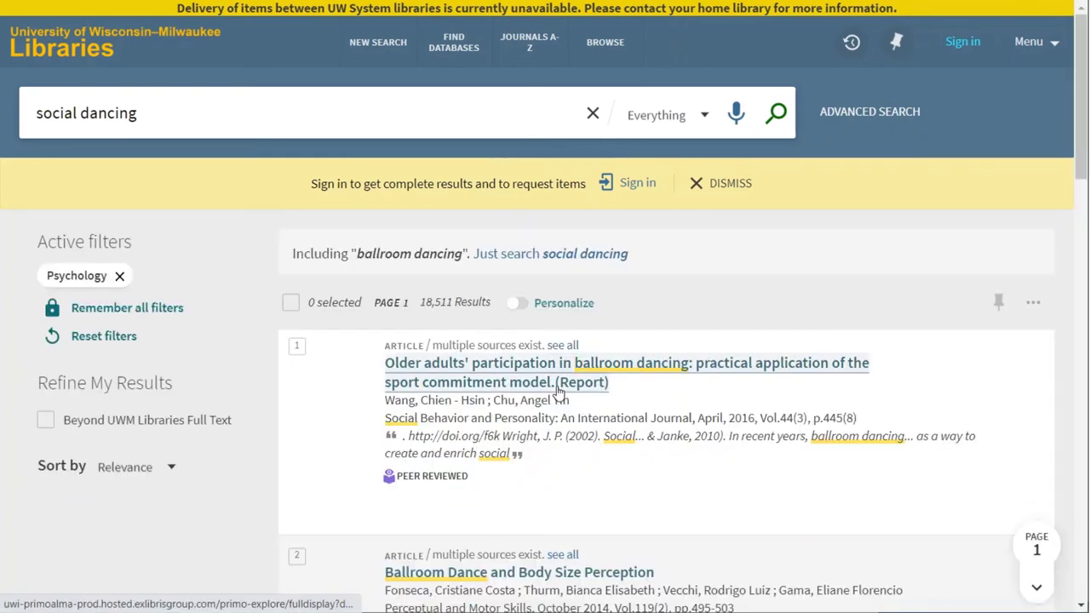
Remove the Psychology topic filter, restoring all 350,149 results
scroll("down", 3)
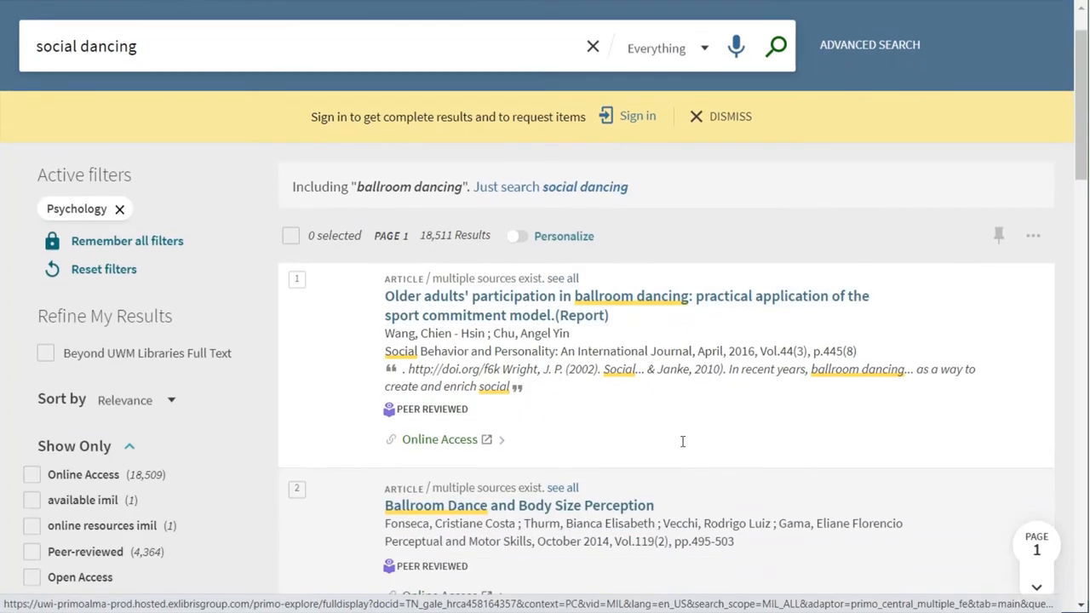
scroll("down", 3)
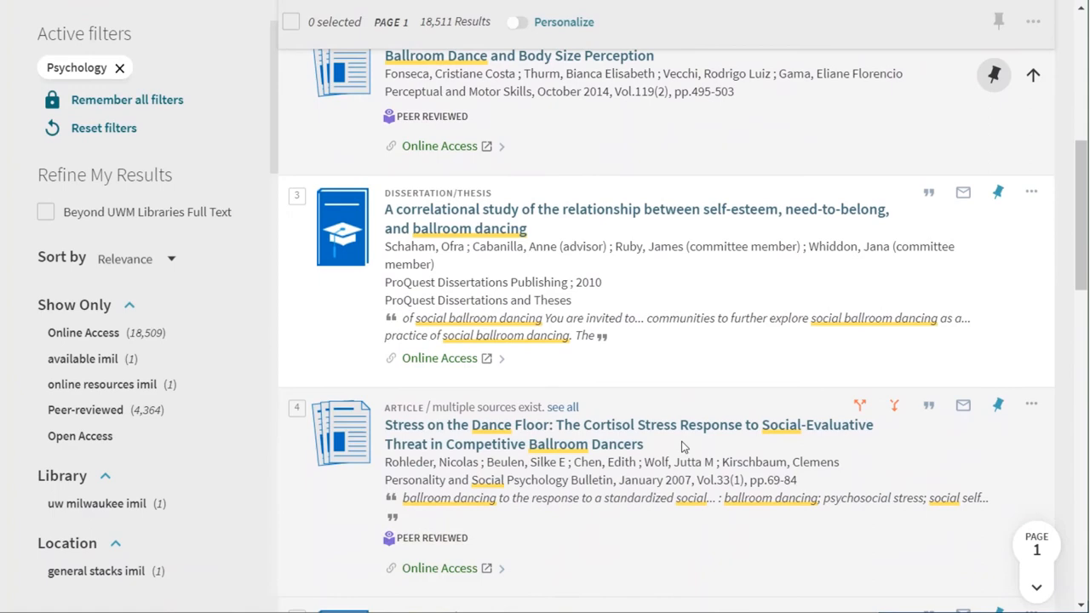
scroll("down", 3)
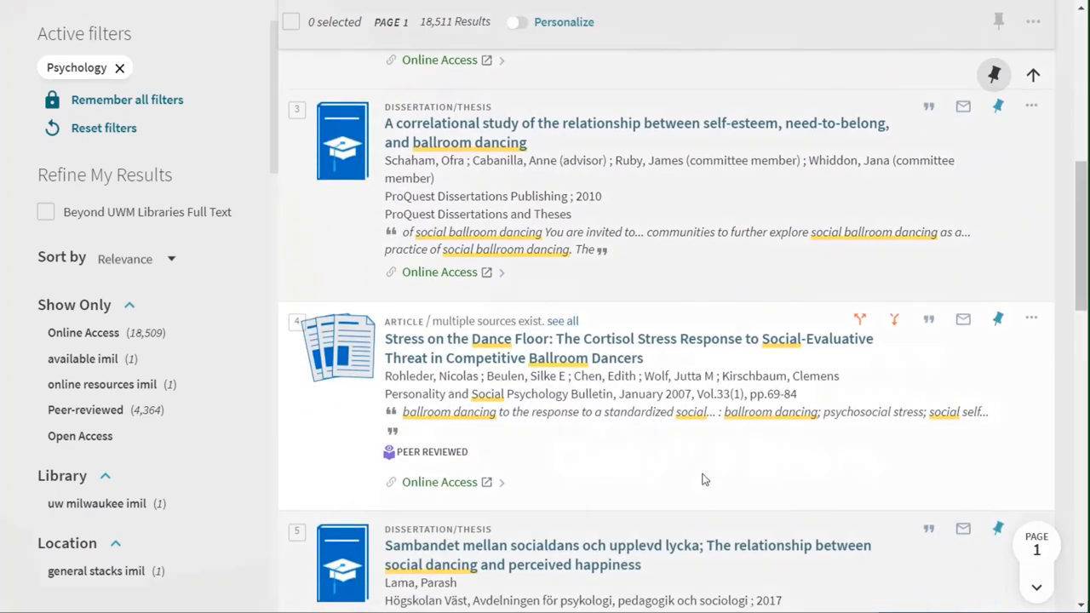
left_click(119, 68)
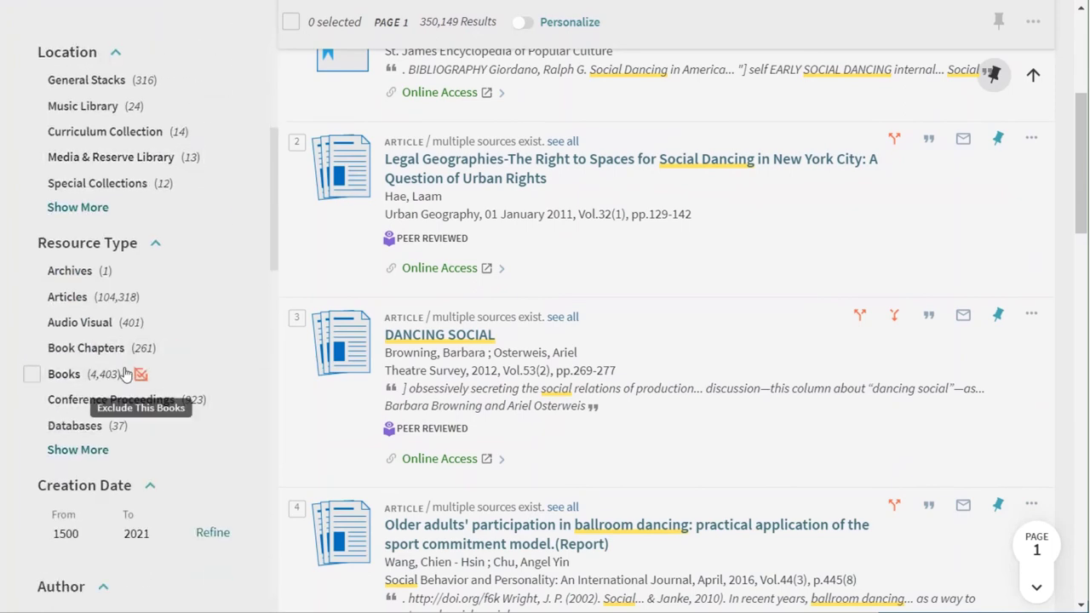
mouse_move(68, 296)
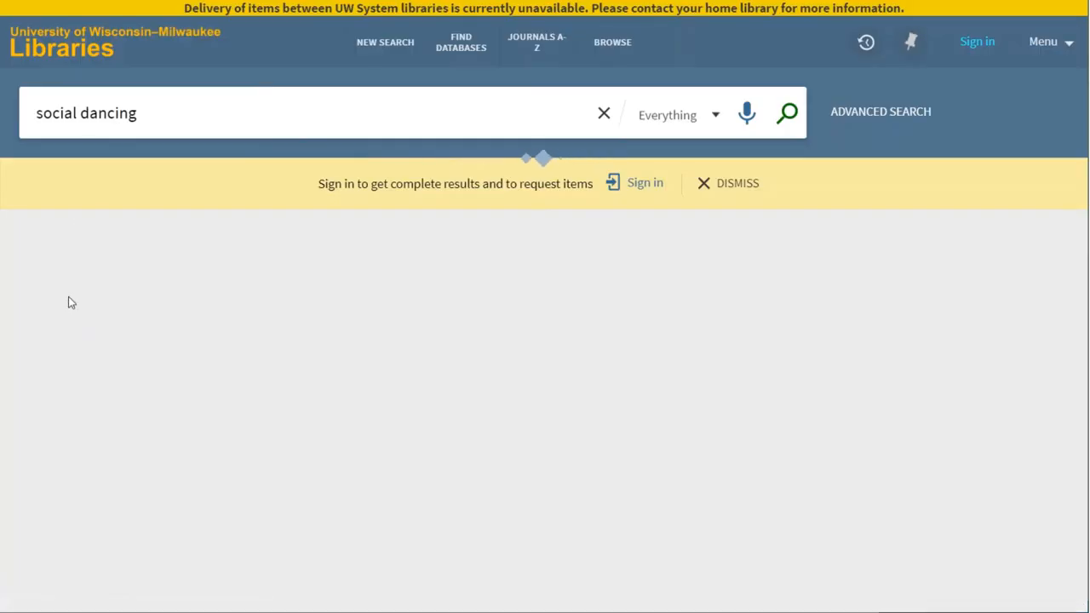
Limit results to Articles and Peer-reviewed only, narrowing them to 70,268
left_click(786, 113)
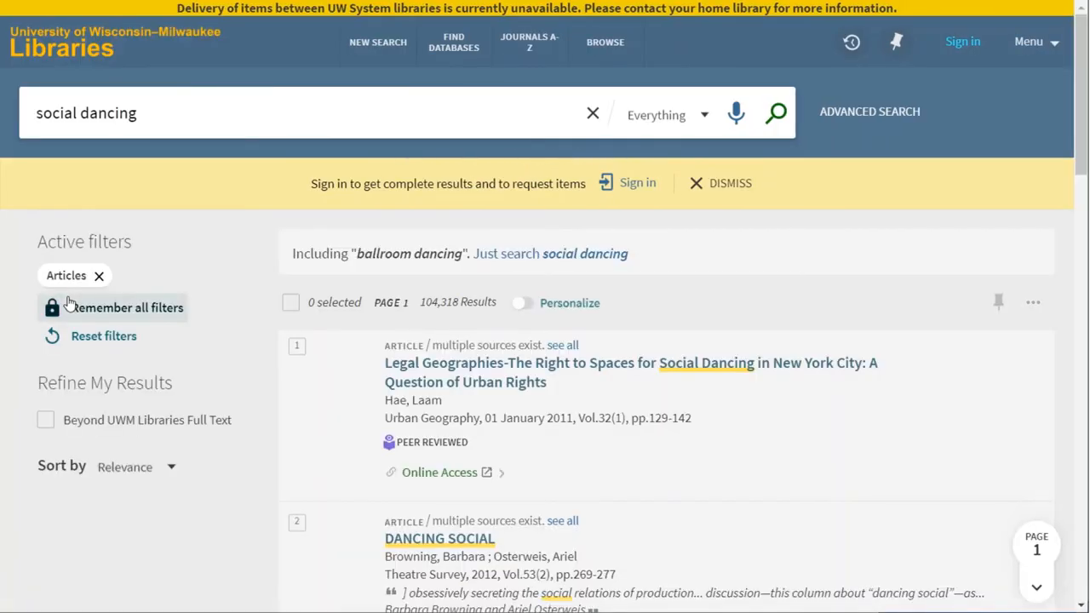
left_click(74, 513)
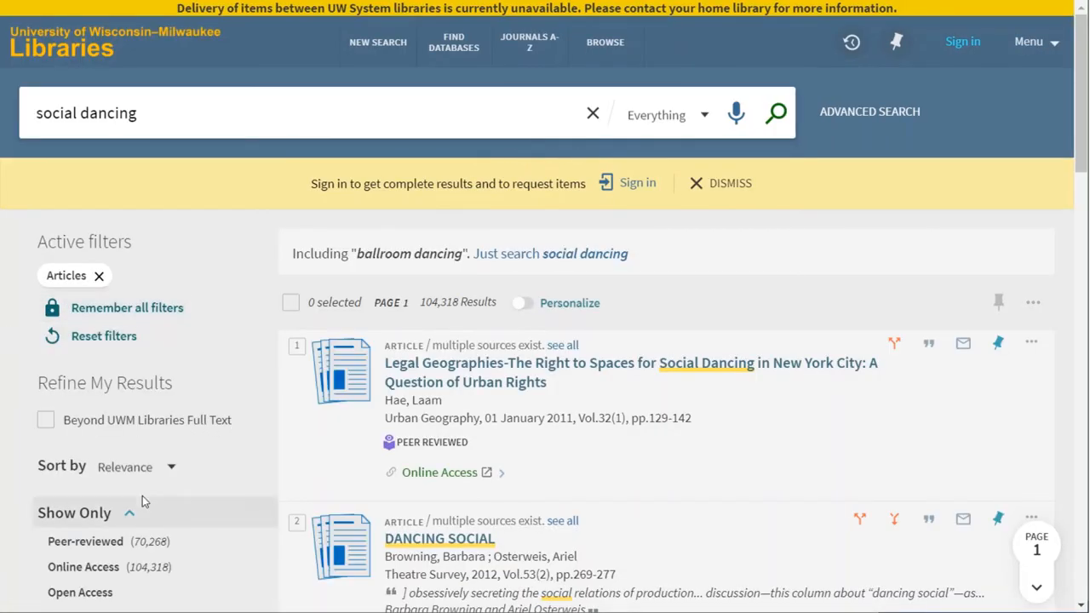
scroll("down", 3)
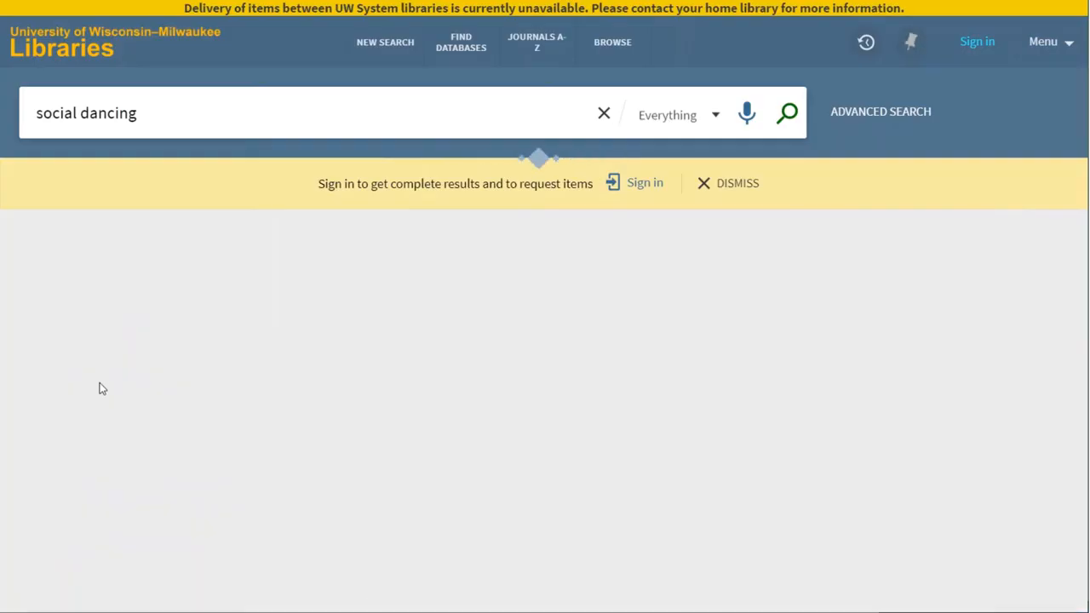
left_click(783, 112)
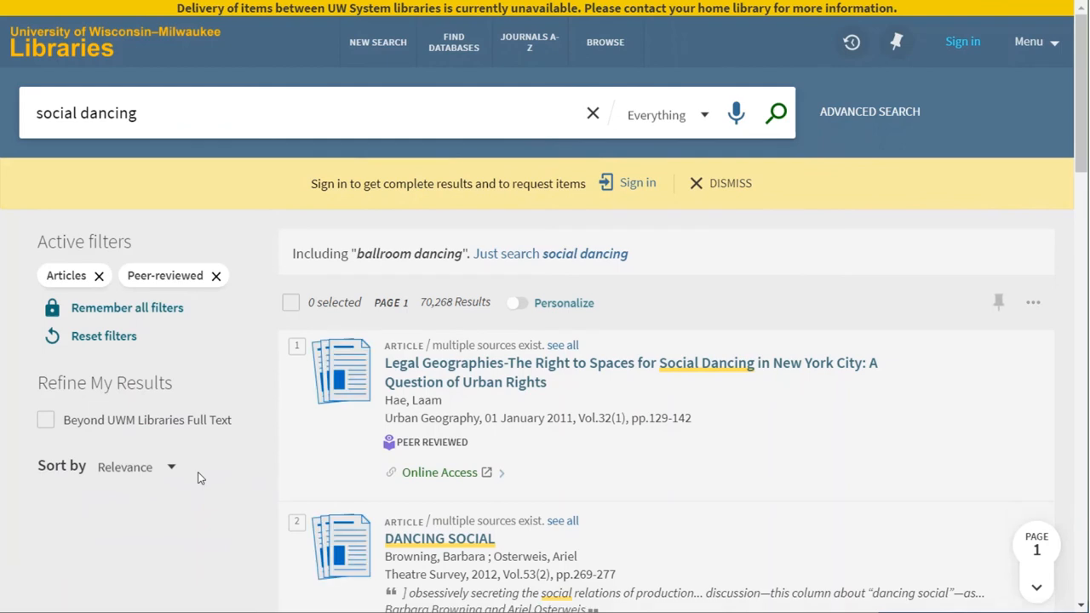